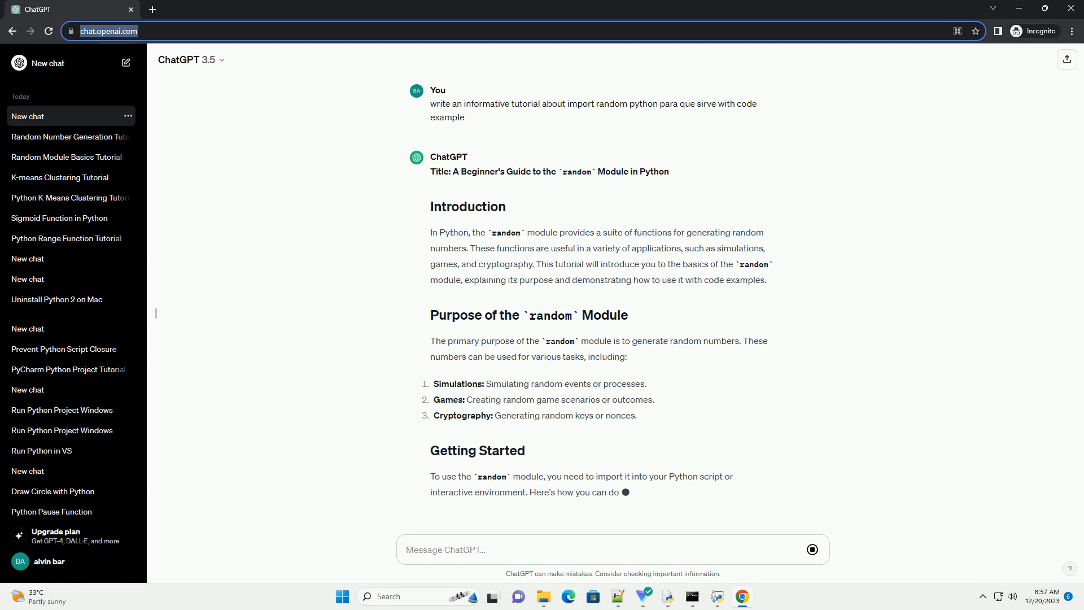
scroll(down, 3)
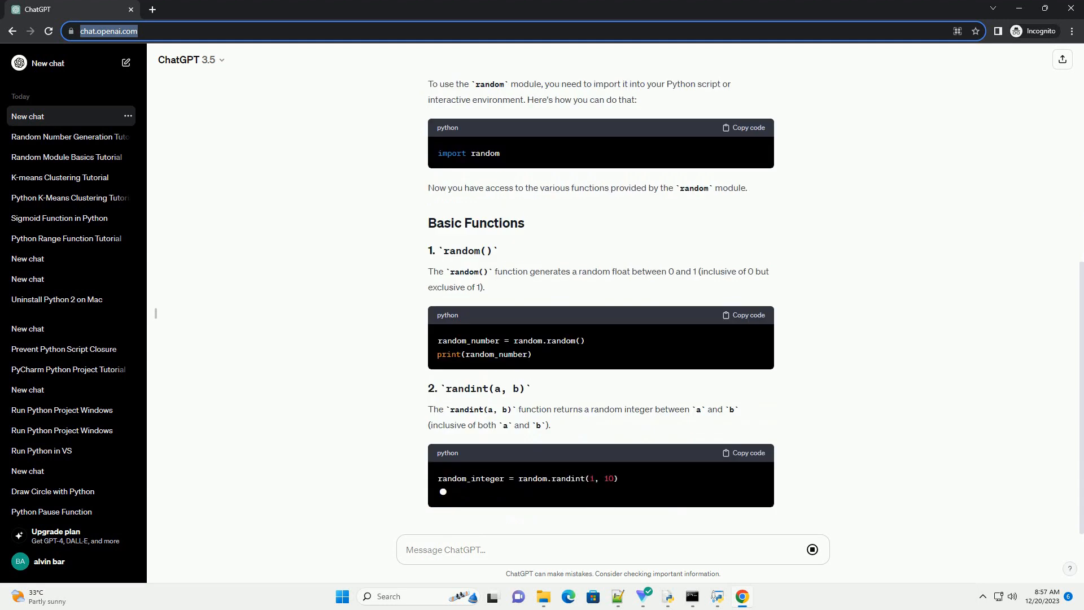
scroll(down, 3)
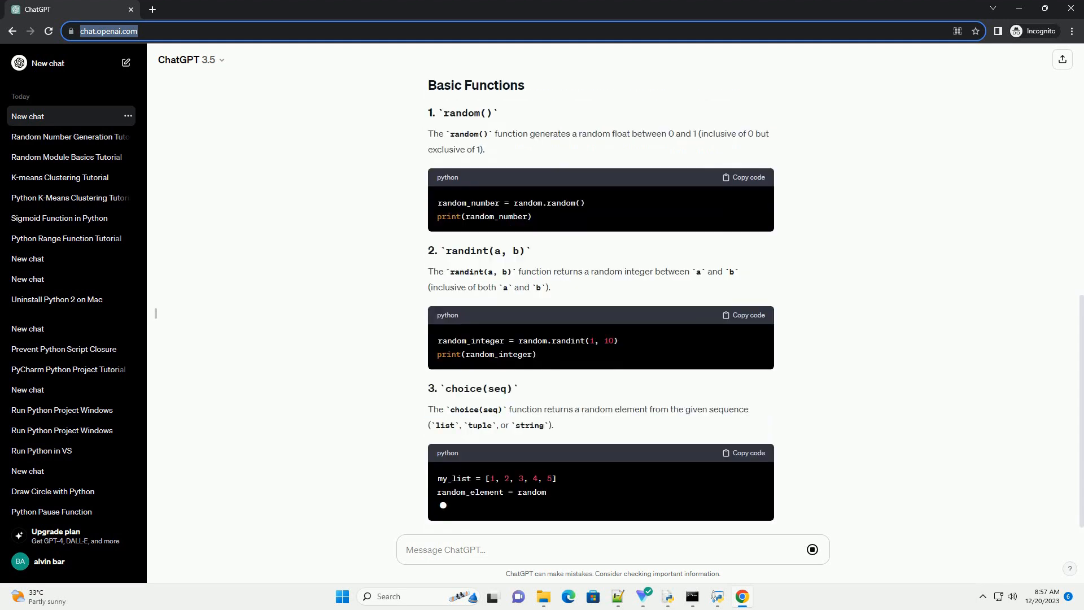
scroll(down, 3)
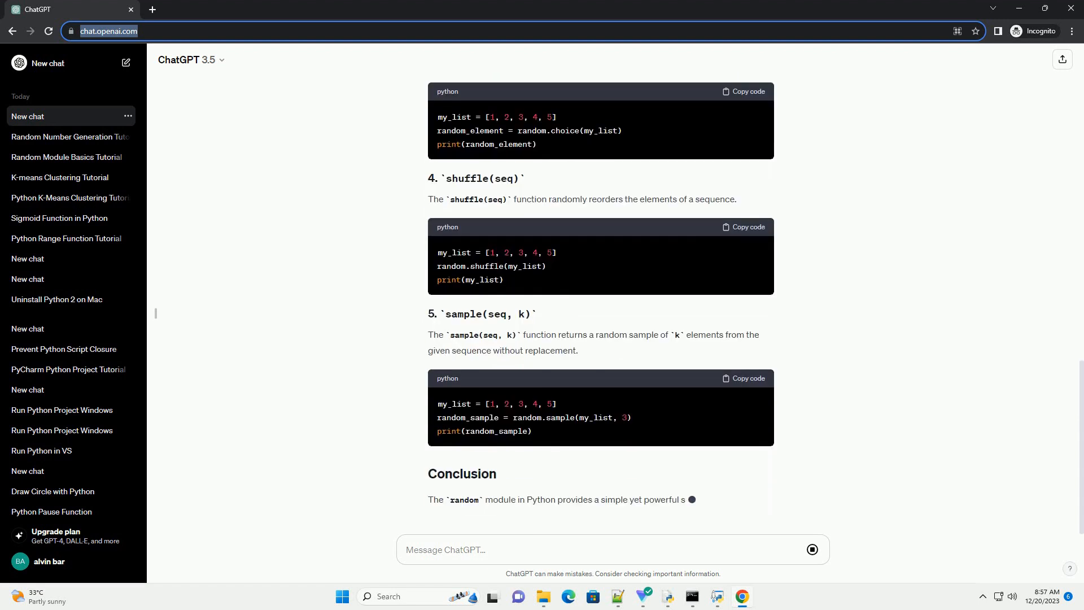
scroll(down, 3)
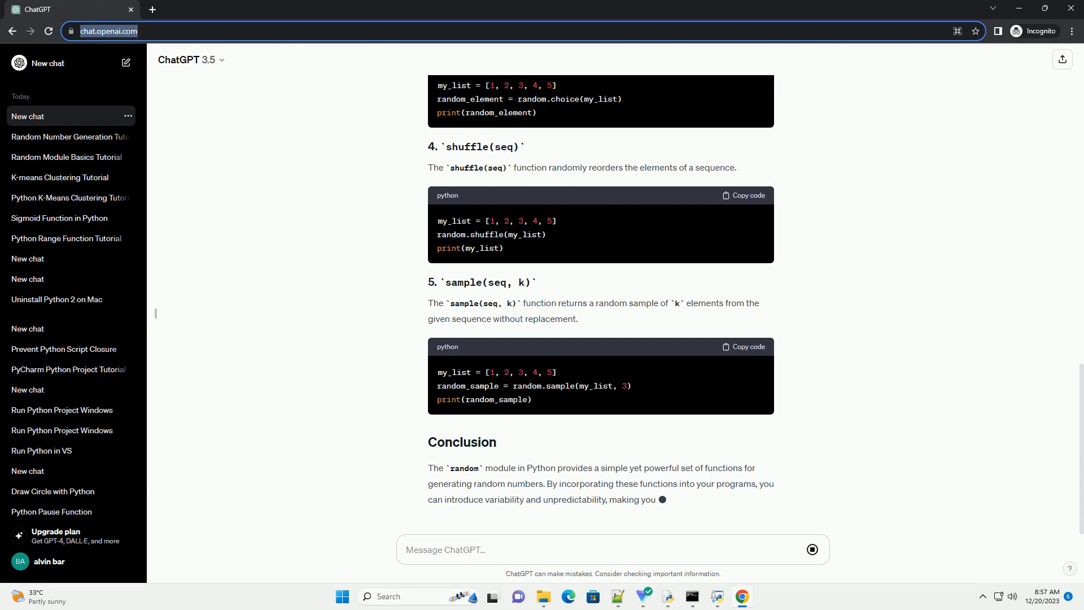